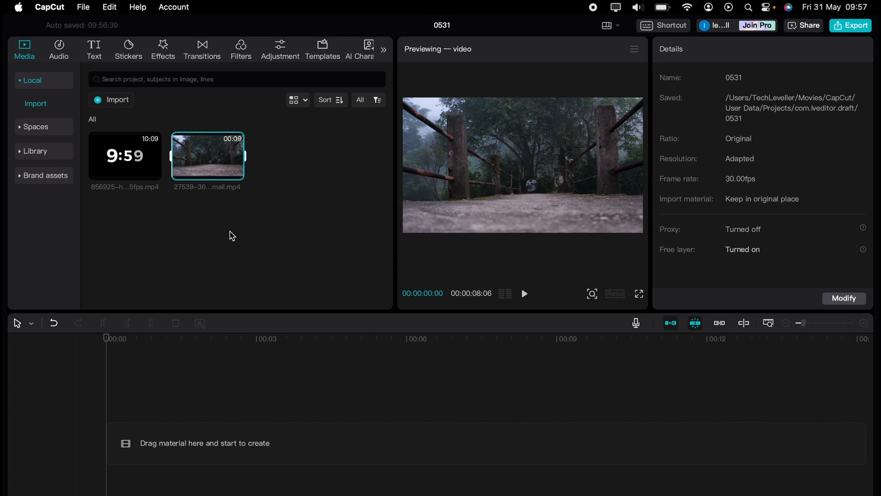
- Drag the forest bridge clip from Media onto the timeline
left_click_drag(207, 156, 230, 443)
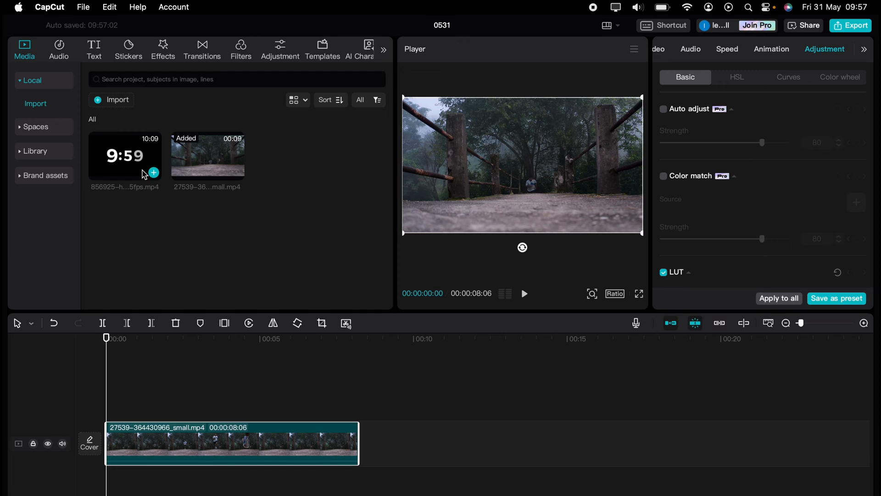
mouse_move(139, 171)
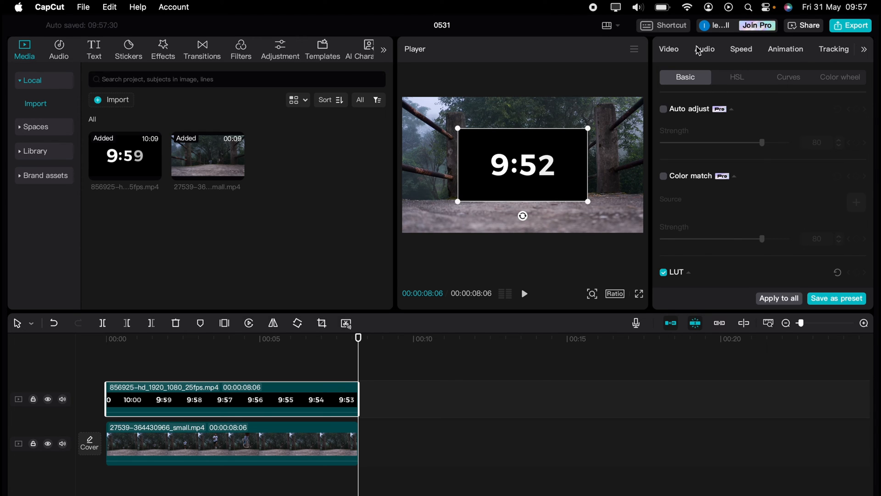
- Apply a Rectangle mask to the countdown clip, sized around its digits
left_click(738, 77)
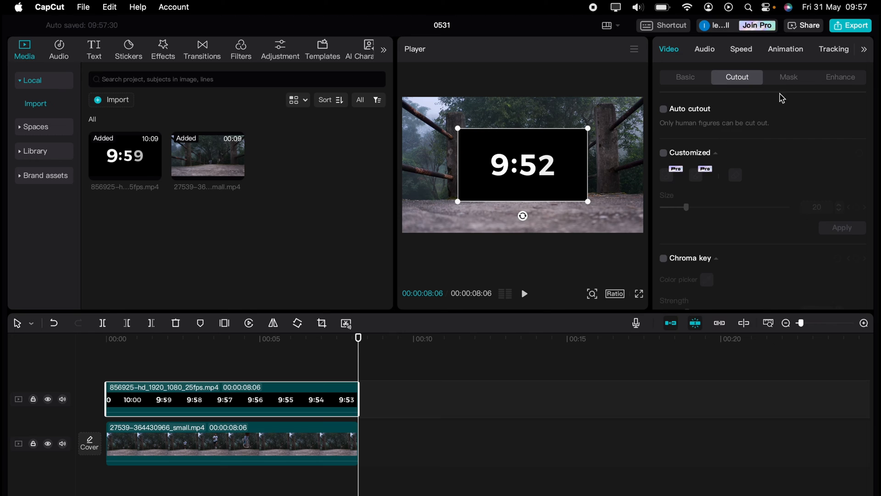
left_click(788, 77)
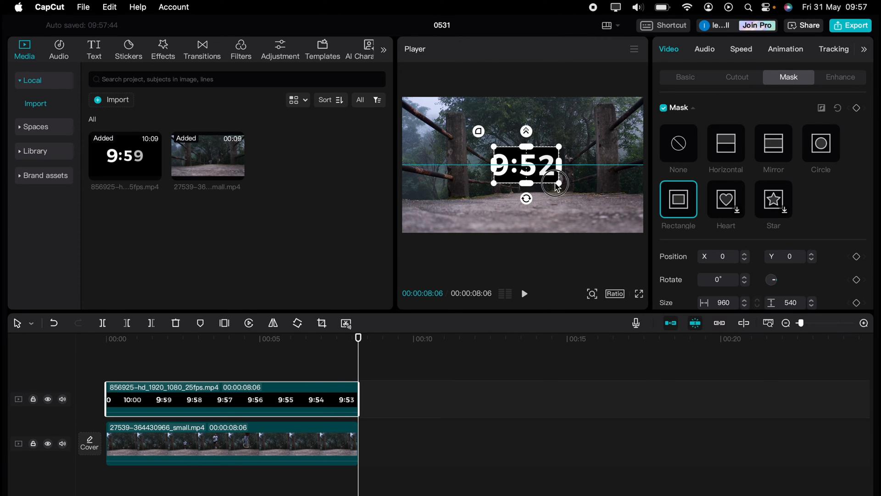
left_click_drag(556, 183, 568, 197)
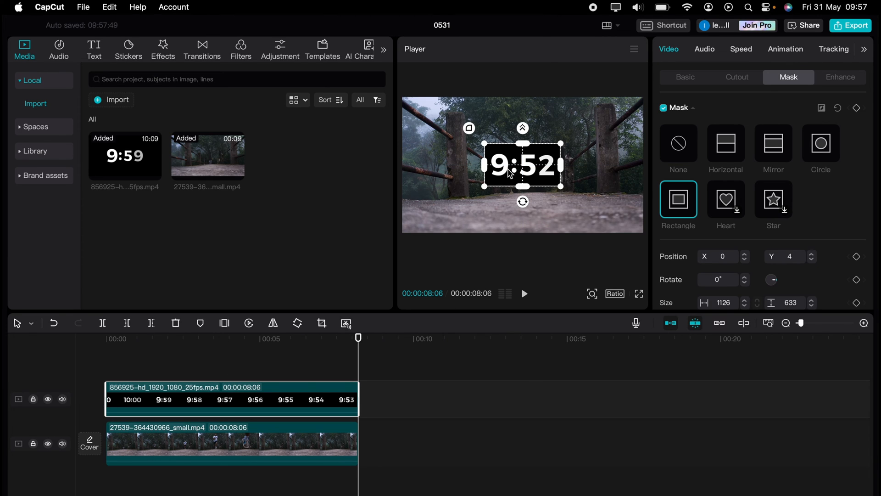
left_click(685, 77)
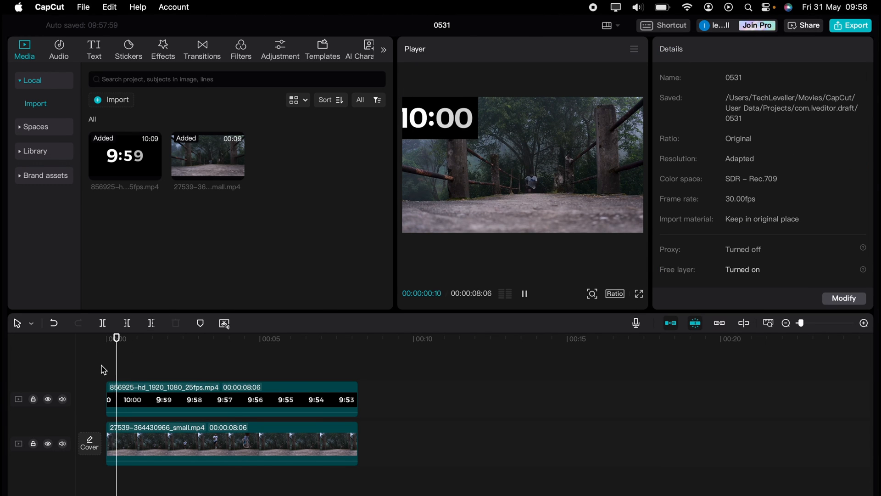
- Widen the countdown's mask to show the full 10:00, then move the playhead to 0
left_click(230, 398)
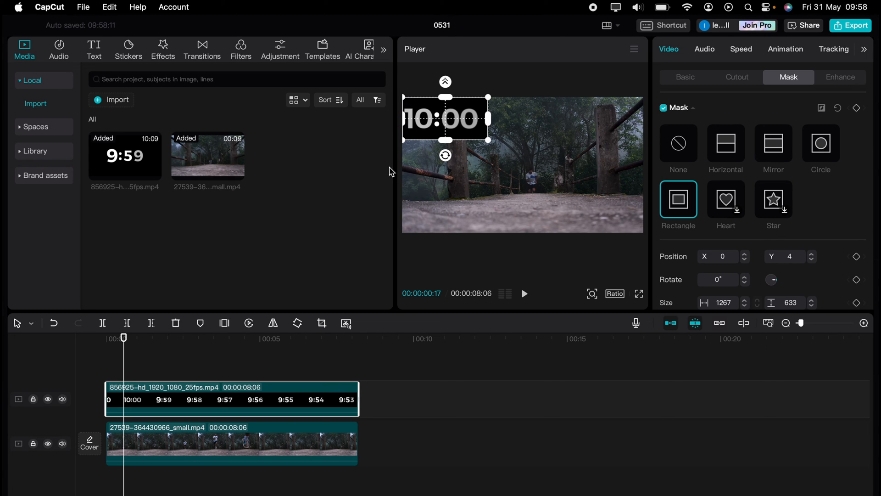
left_click(106, 338)
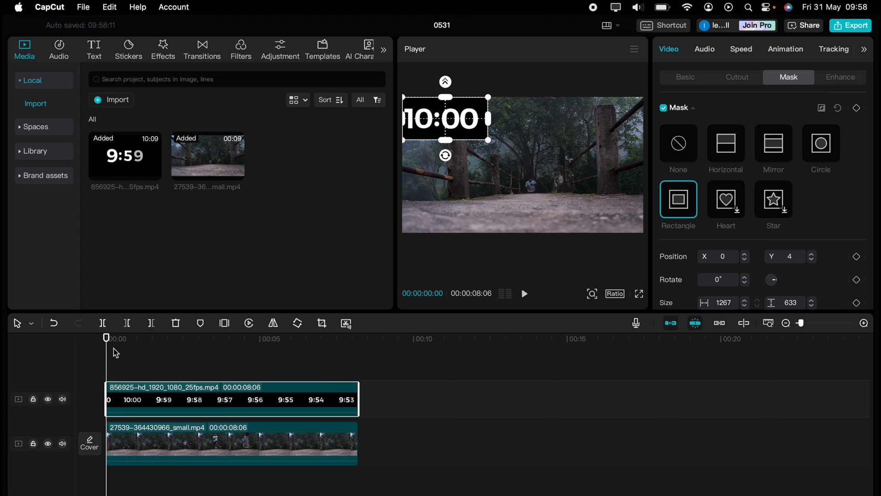
left_click(685, 77)
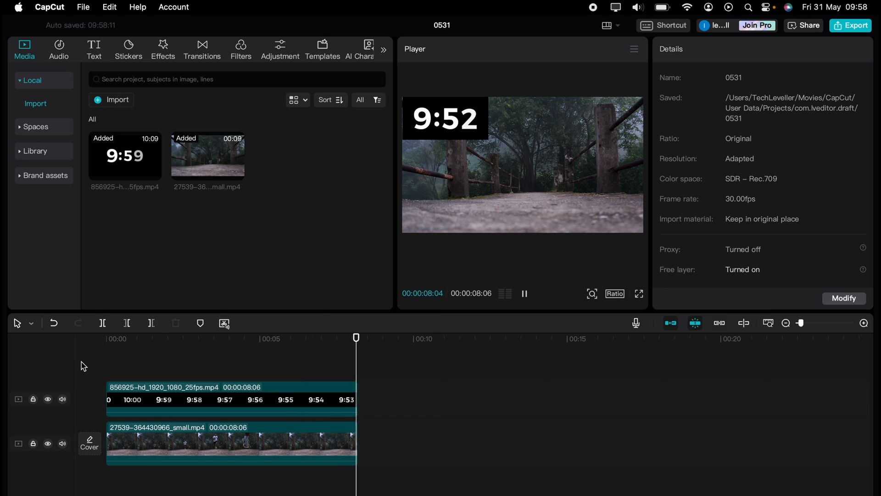
left_click(523, 294)
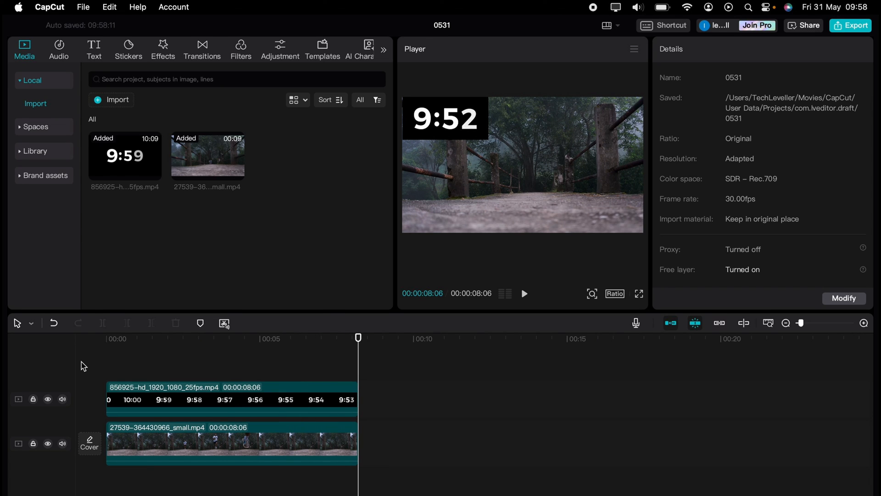